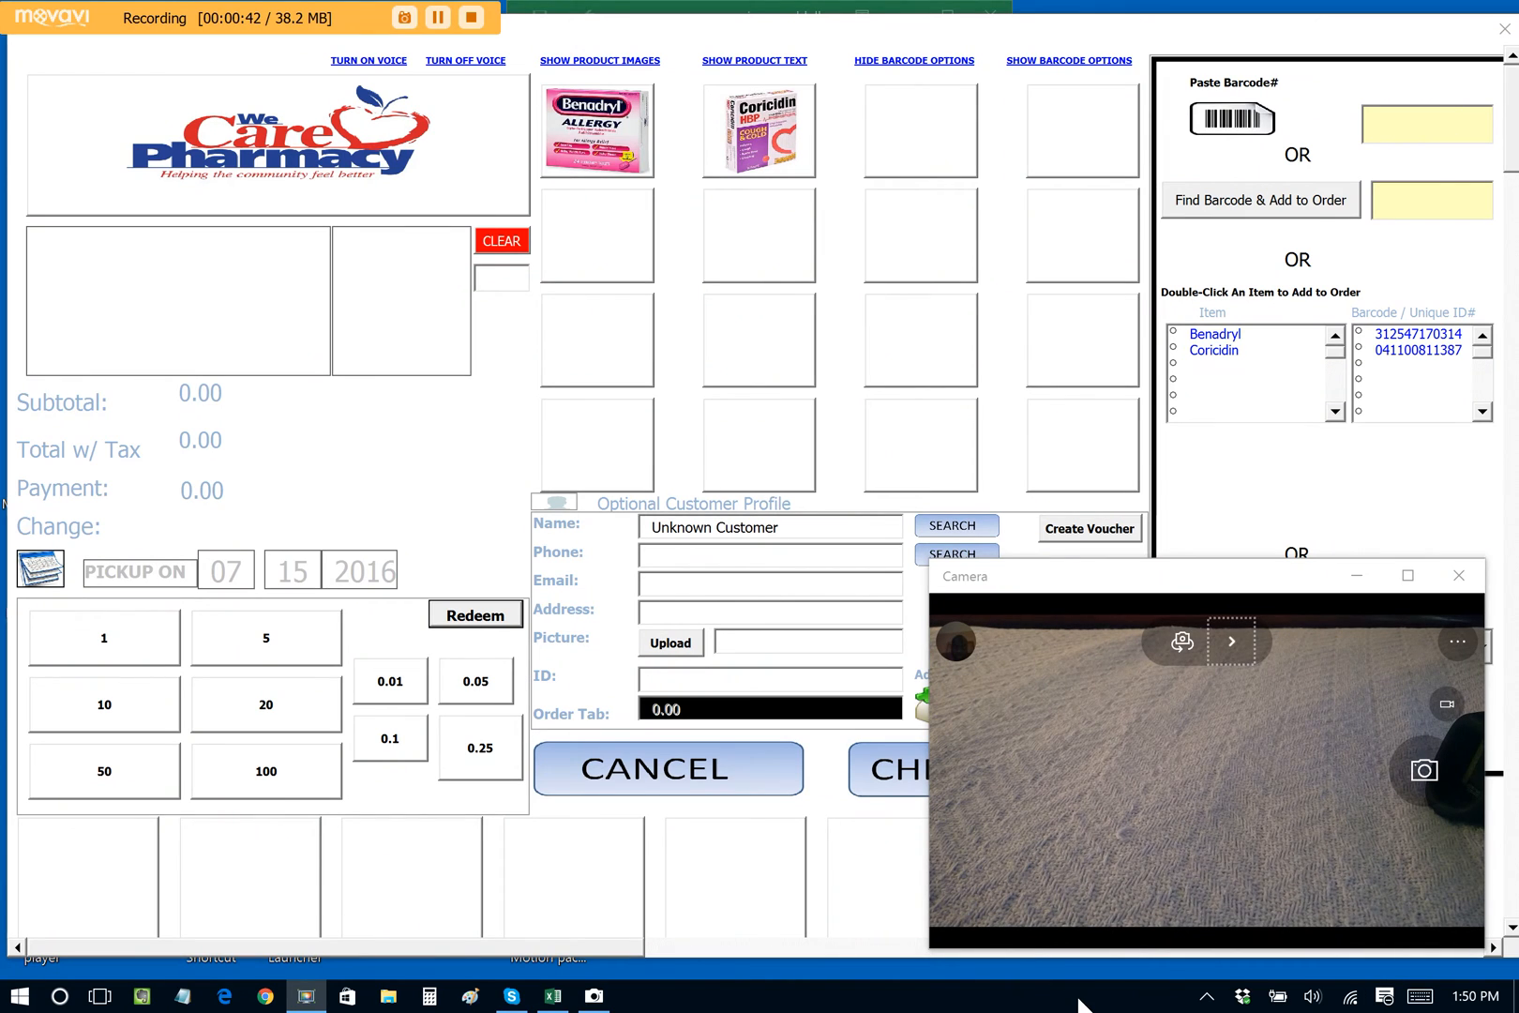
- Stack the open windows so the camera feed sits above the pharmacy sale screen
right_click(1082, 996)
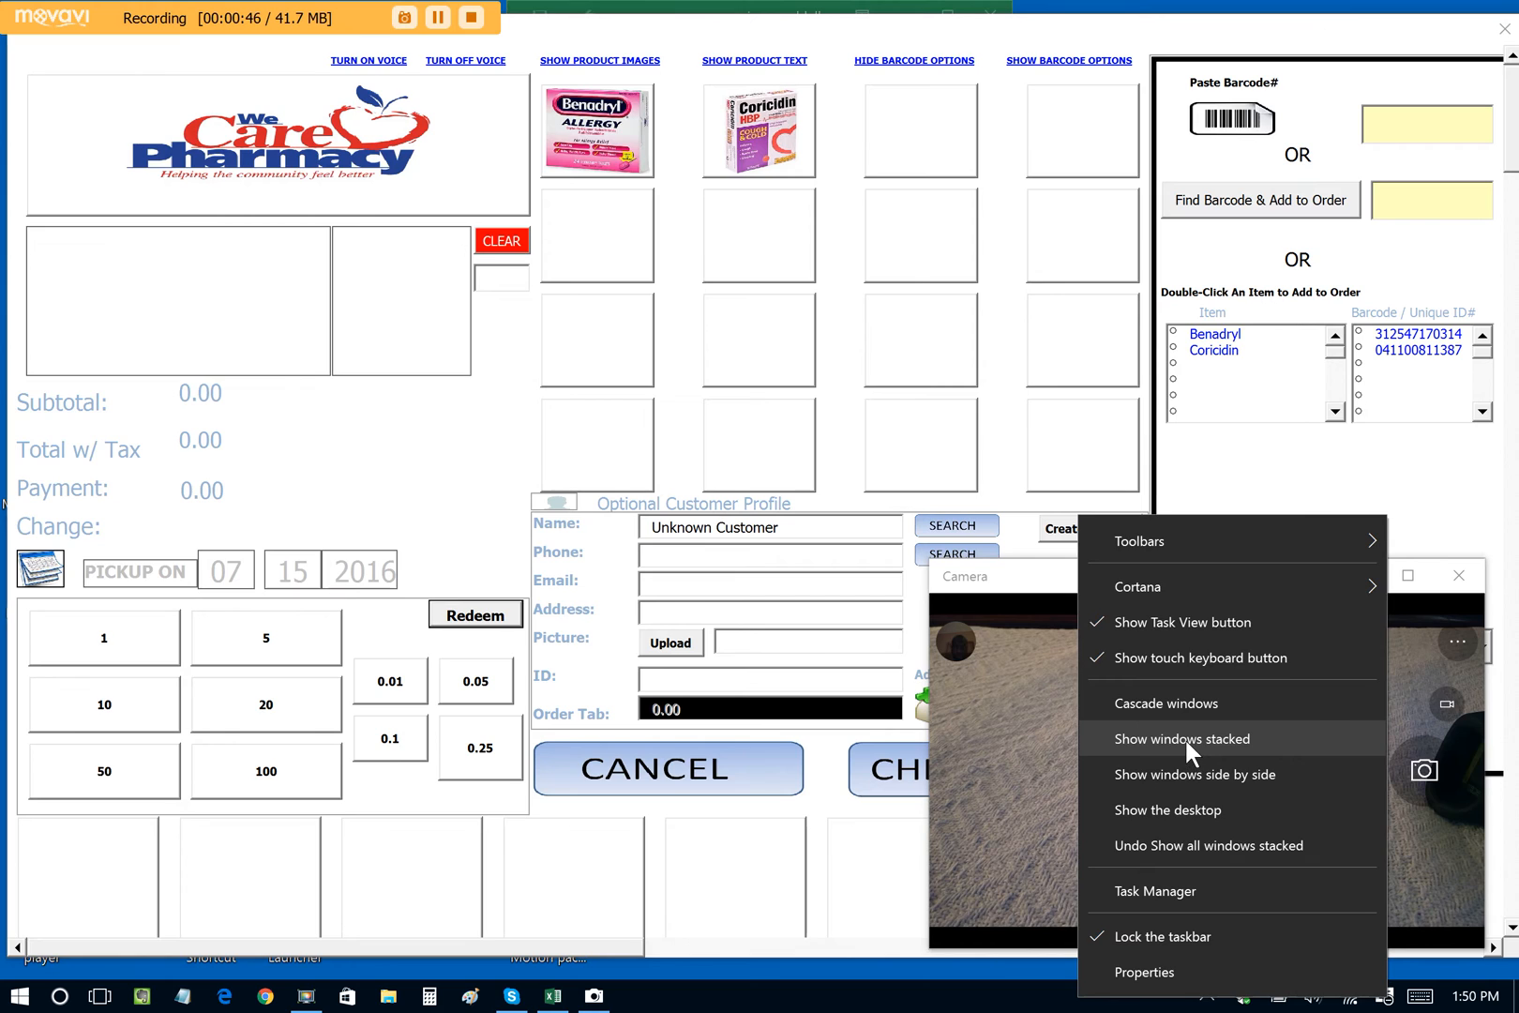
click(1181, 739)
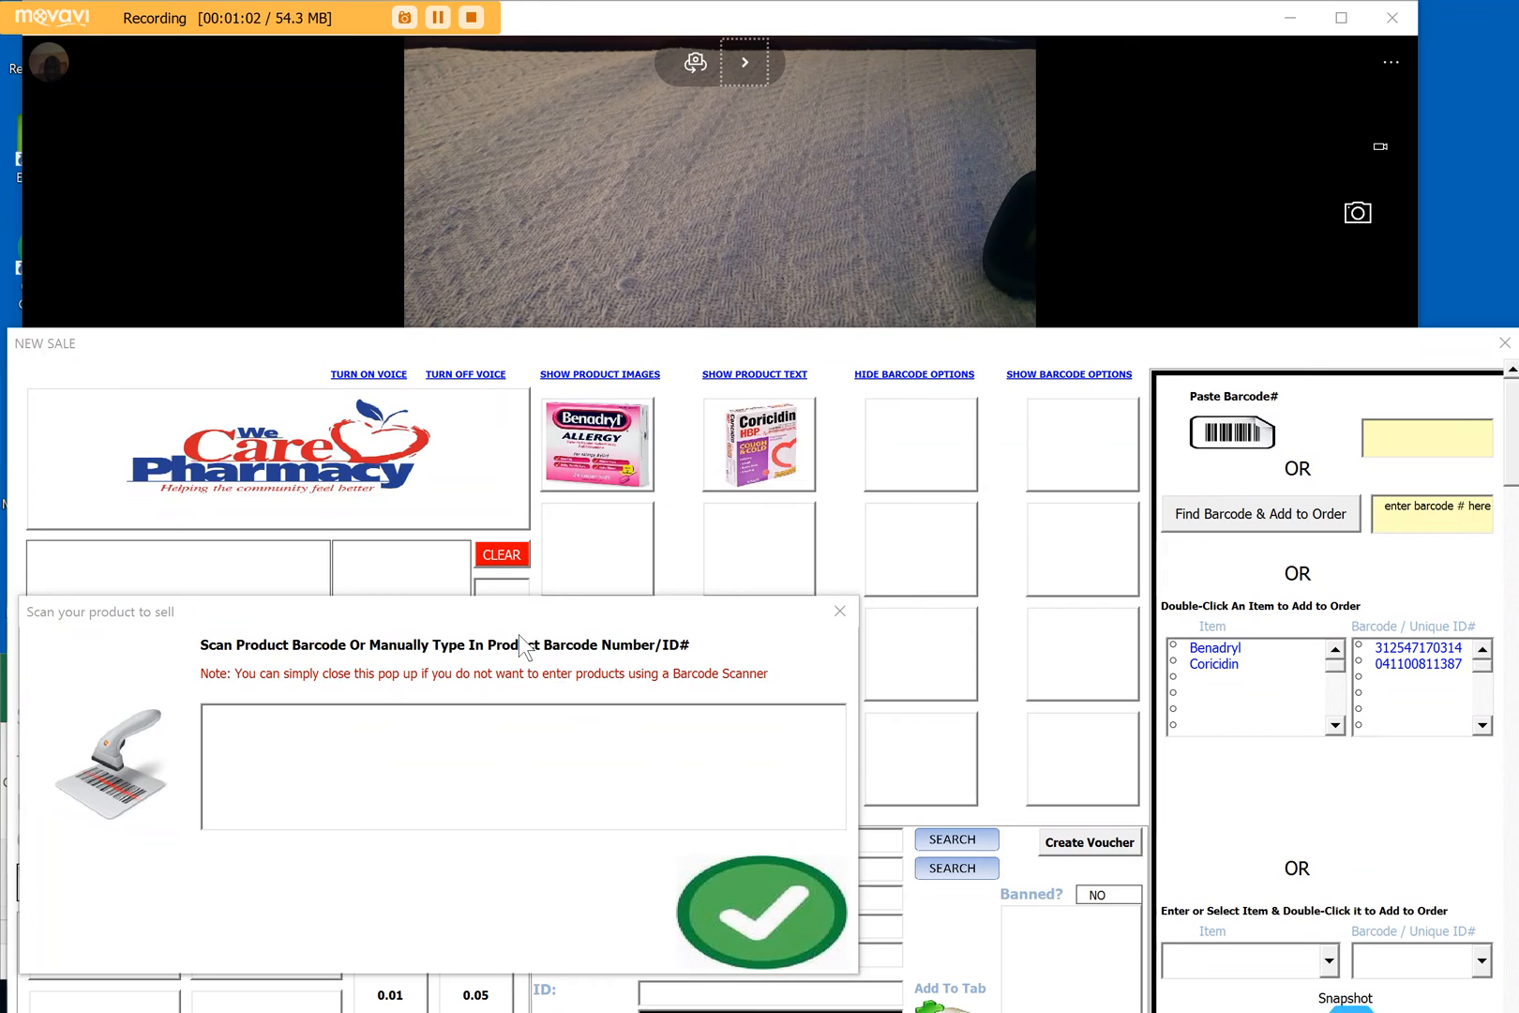
mouse_move(425, 866)
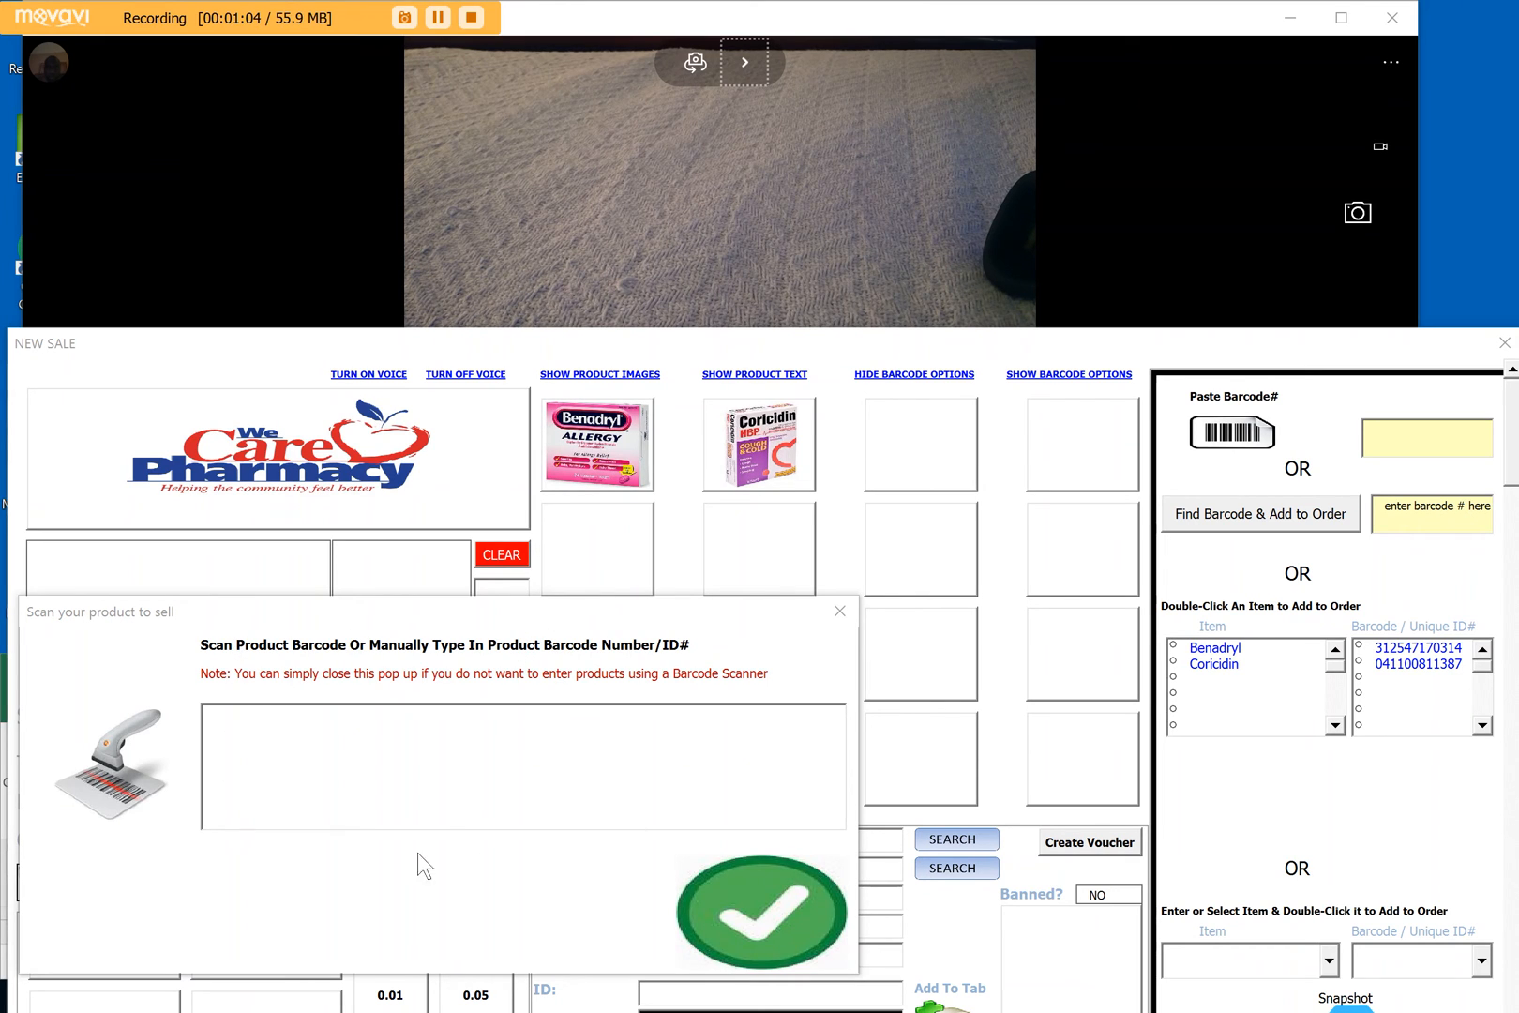
mouse_move(735, 709)
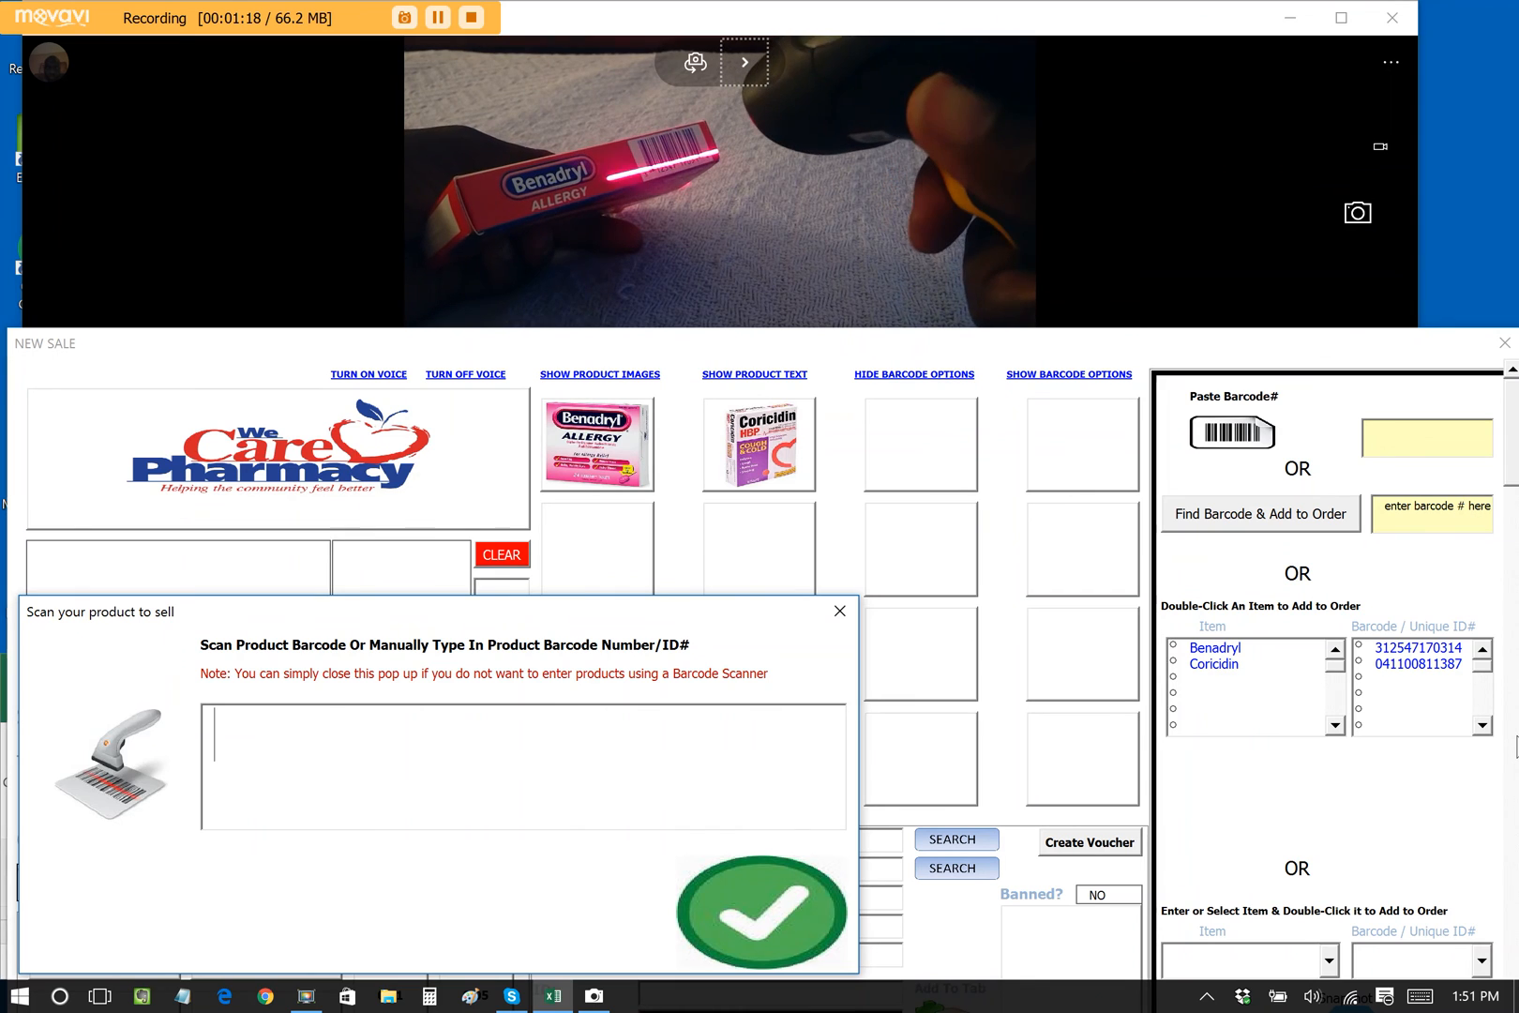
- Submit the scanned Benadryl barcode, adding it to the order at 4.99, quantity 1
click(756, 911)
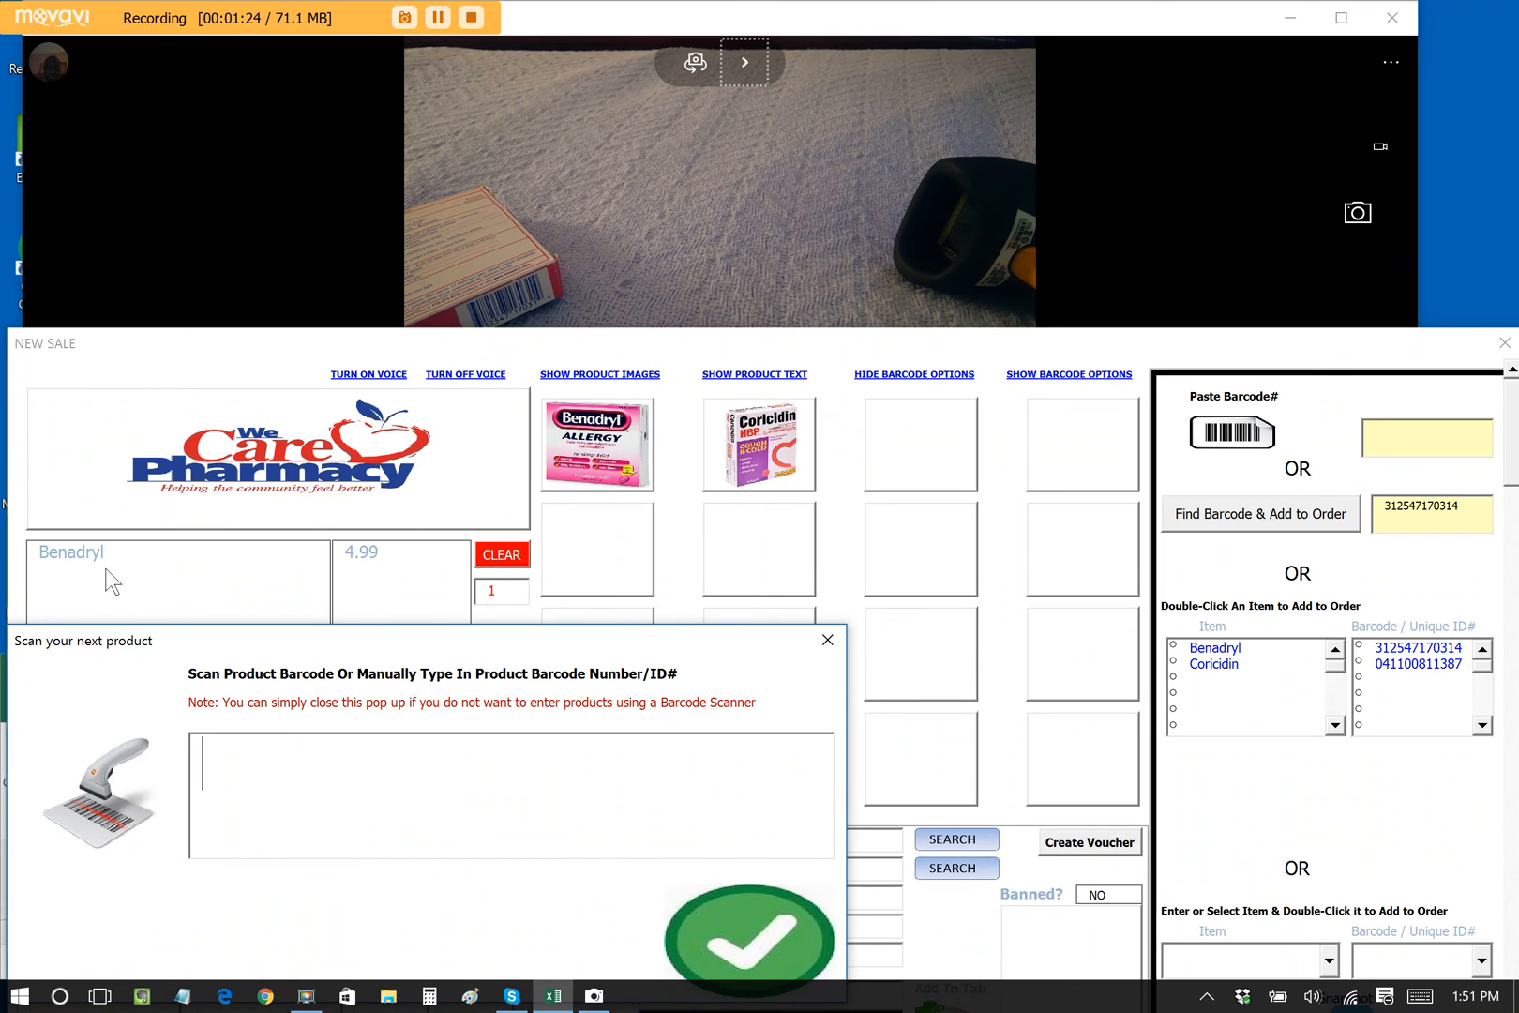
mouse_move(391, 582)
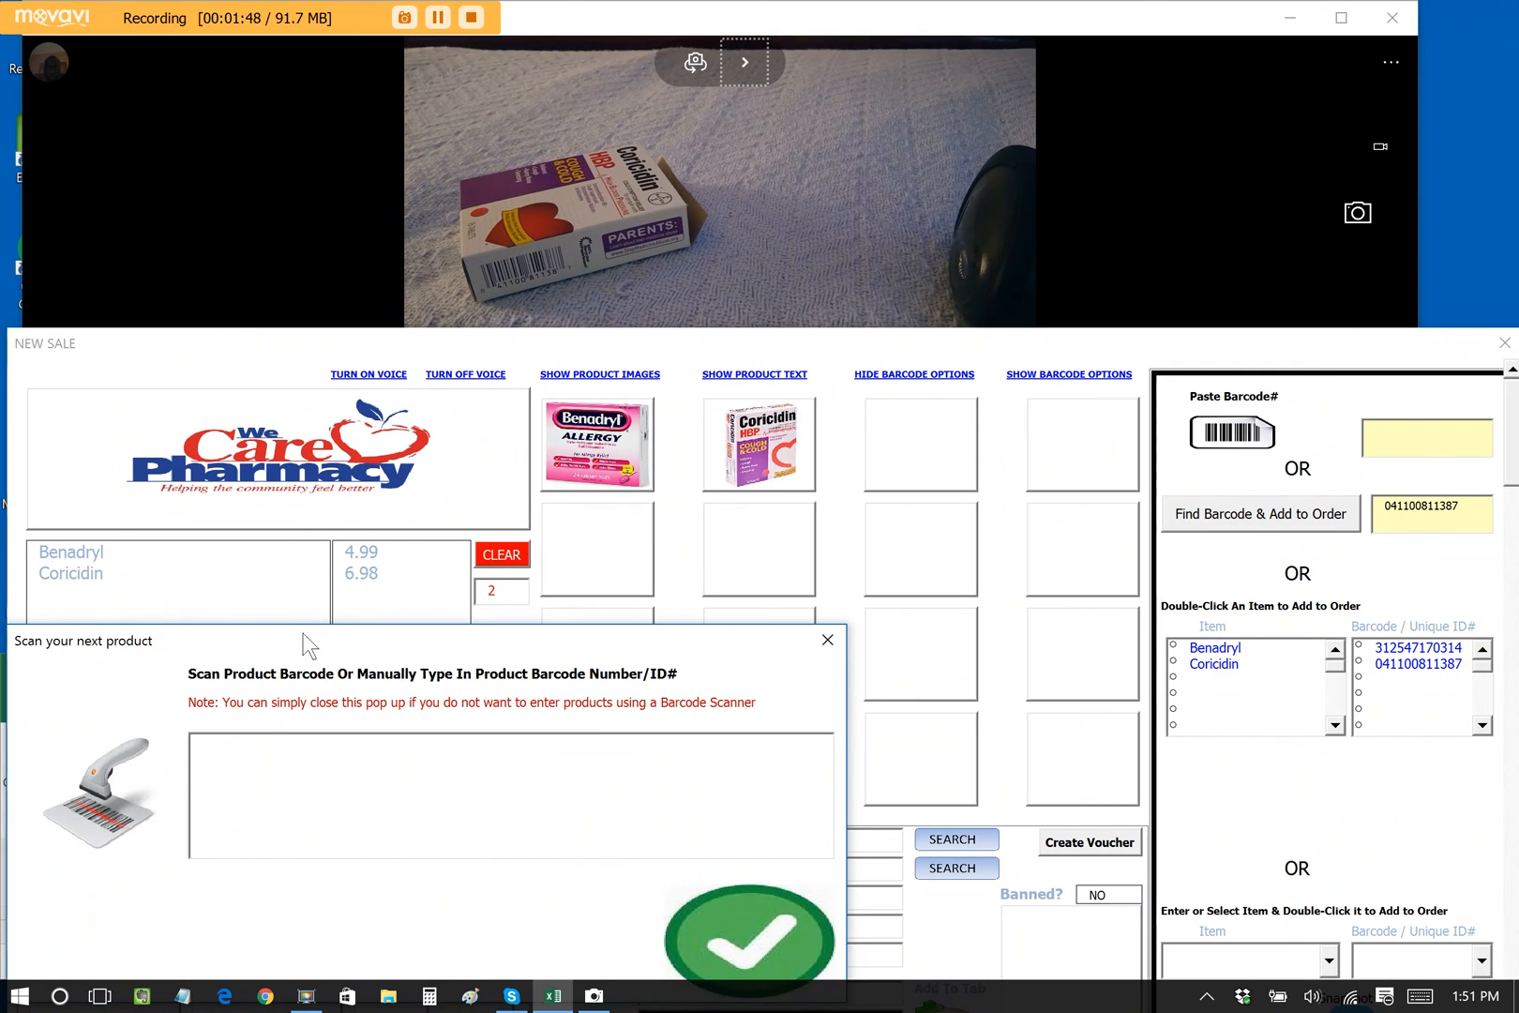
mouse_move(607, 653)
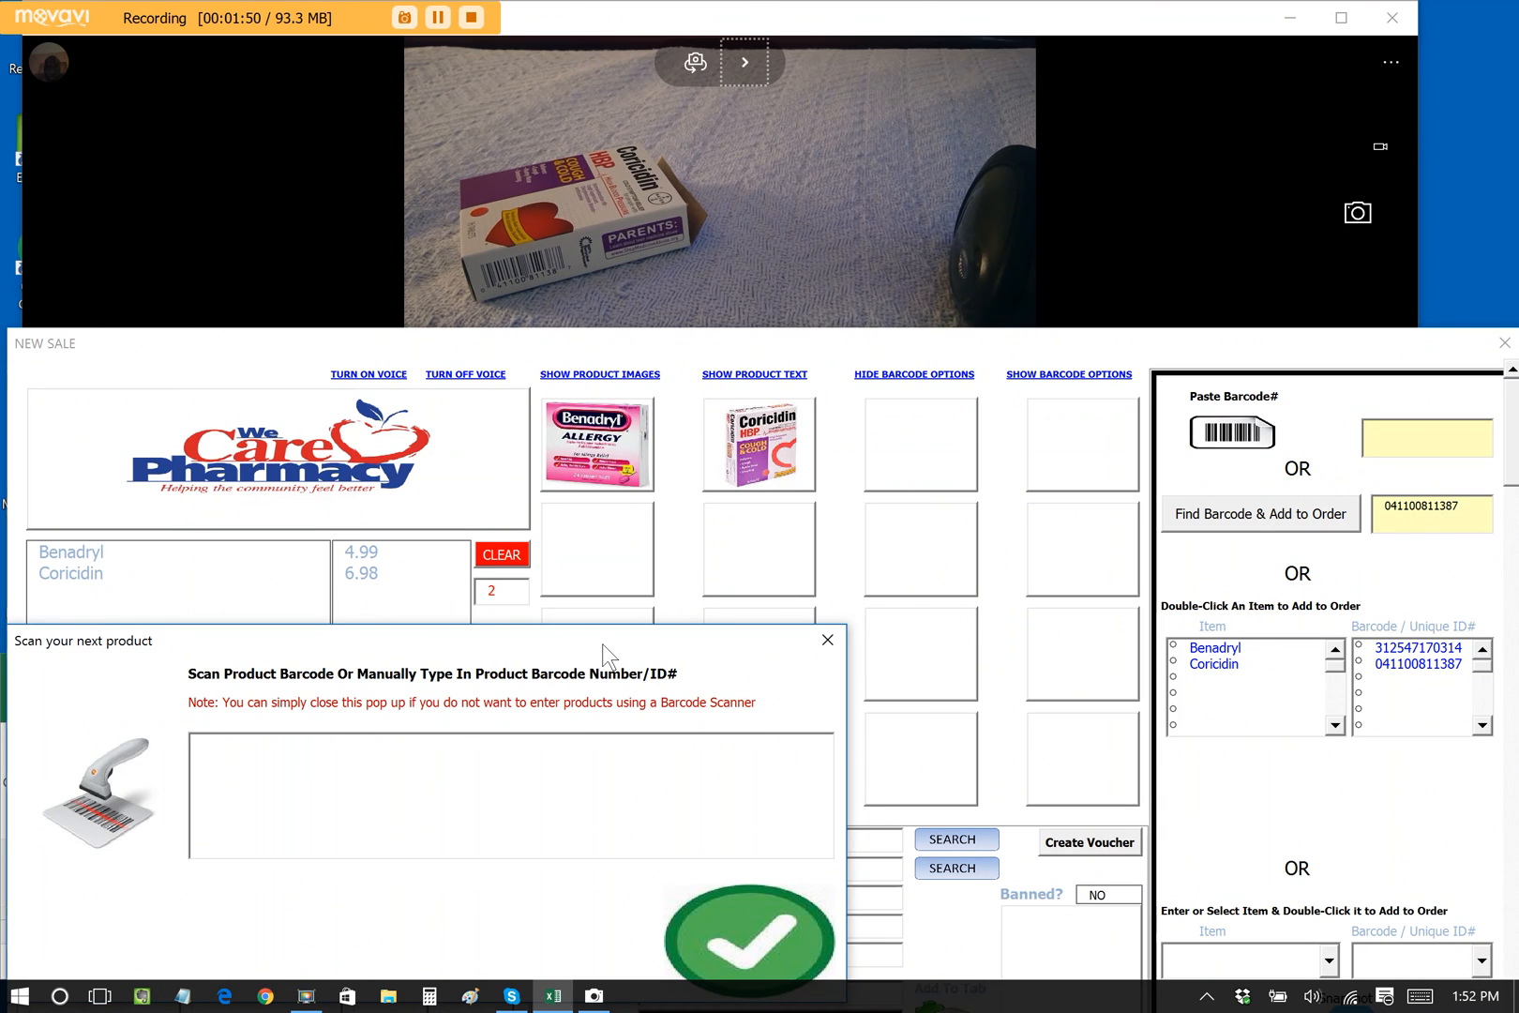